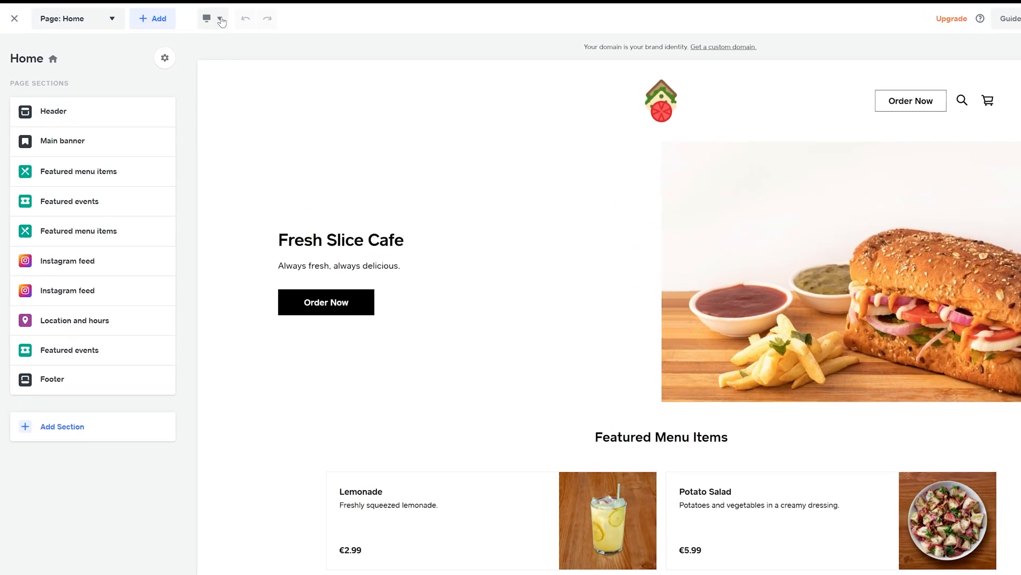
# - Keep the desktop preview and give the main banner the image-on-top layout with text beneath
pyautogui.click(286, 20)
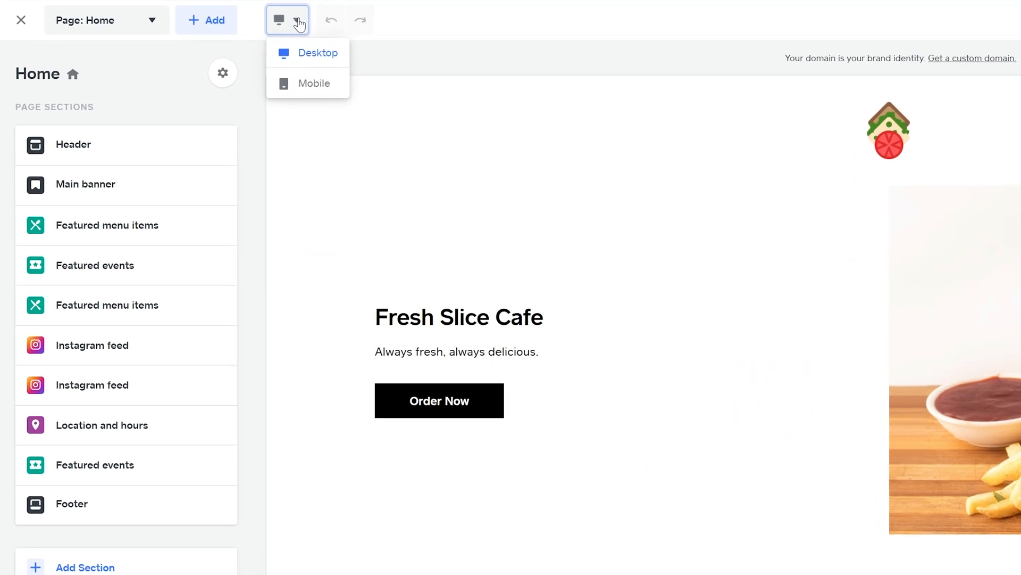
pyautogui.click(206, 20)
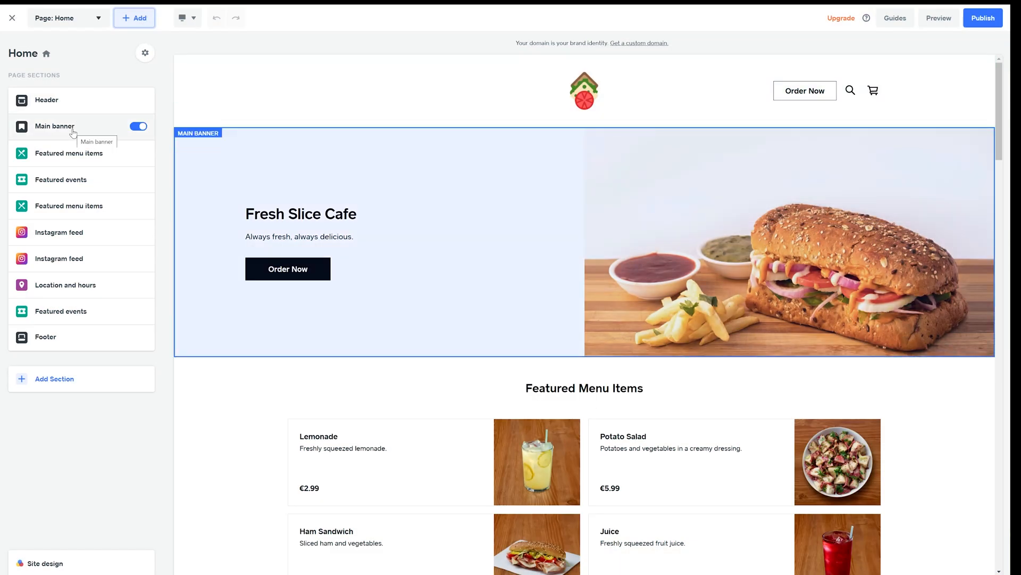
pyautogui.click(55, 126)
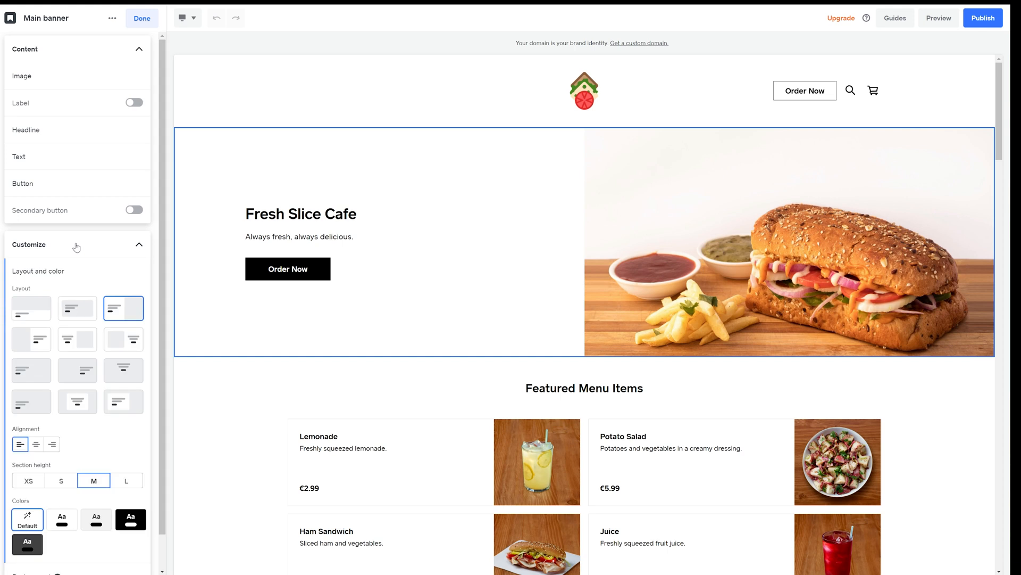
pyautogui.moveTo(31, 307)
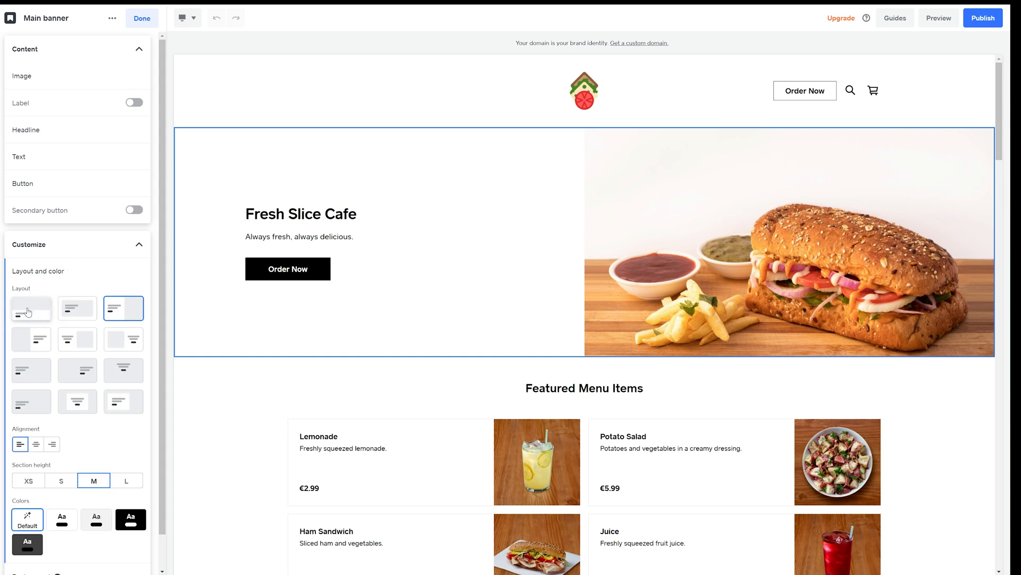
pyautogui.click(30, 307)
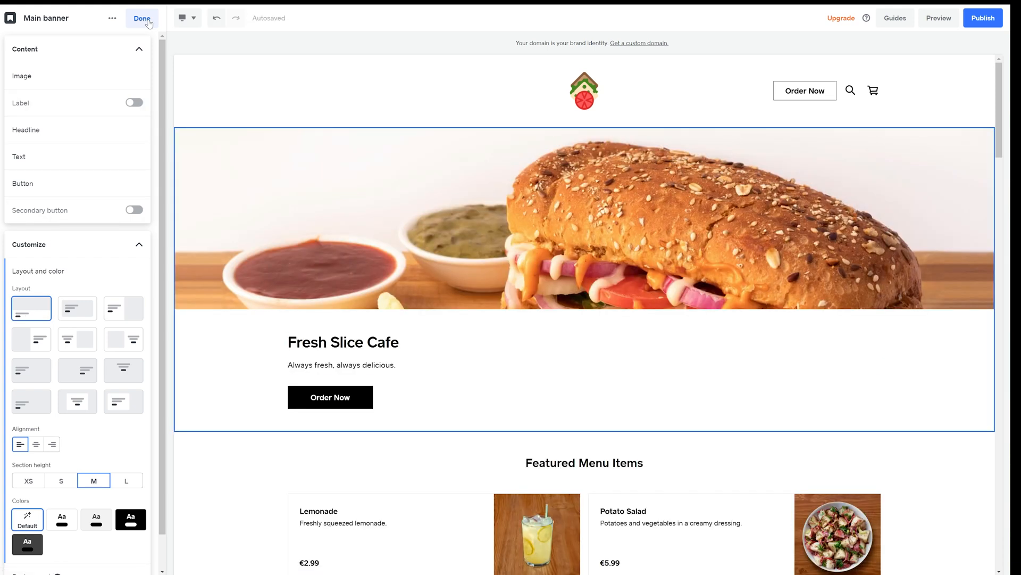
pyautogui.click(142, 17)
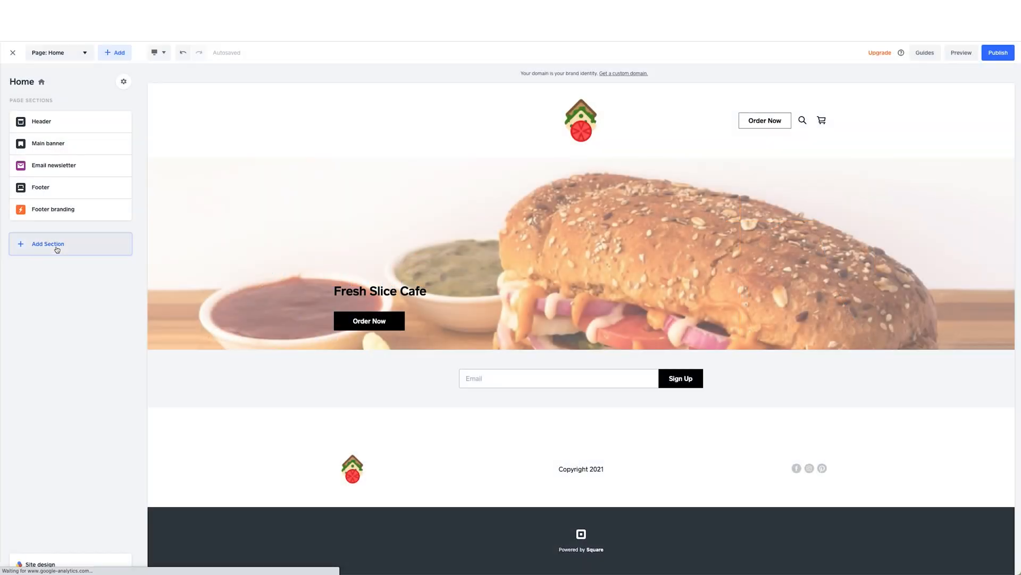
# - Insert a Featured menu items section listing Tomato Soup, Steak Salad, Potato Salad, Panini, Lemonade and Juice
pyautogui.click(47, 244)
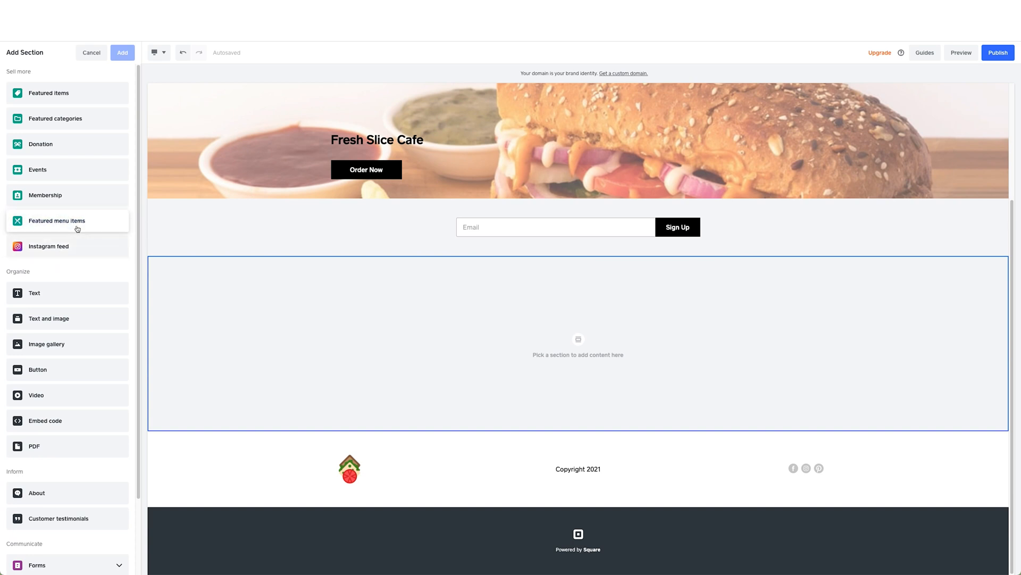
pyautogui.click(57, 220)
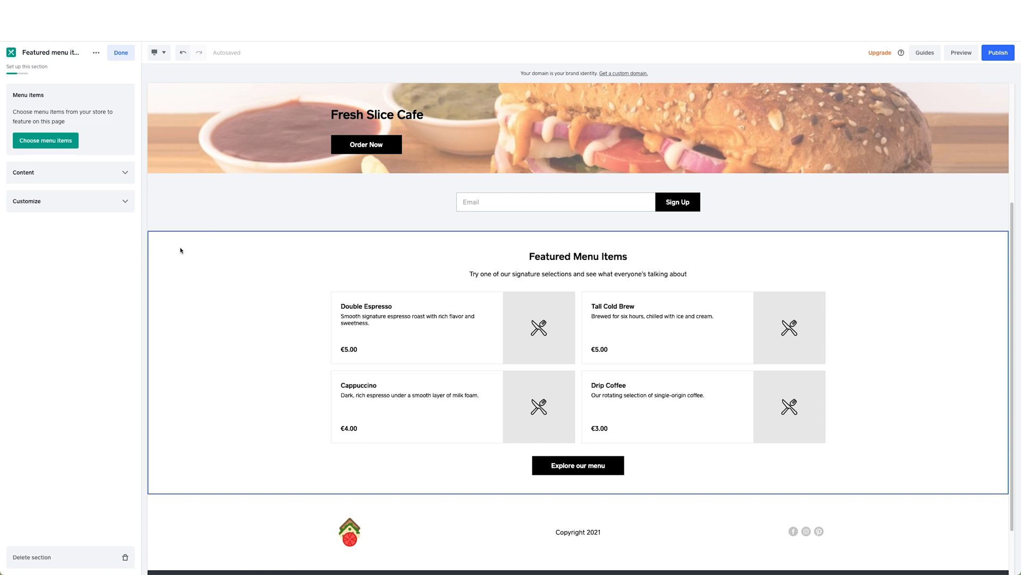
pyautogui.click(46, 140)
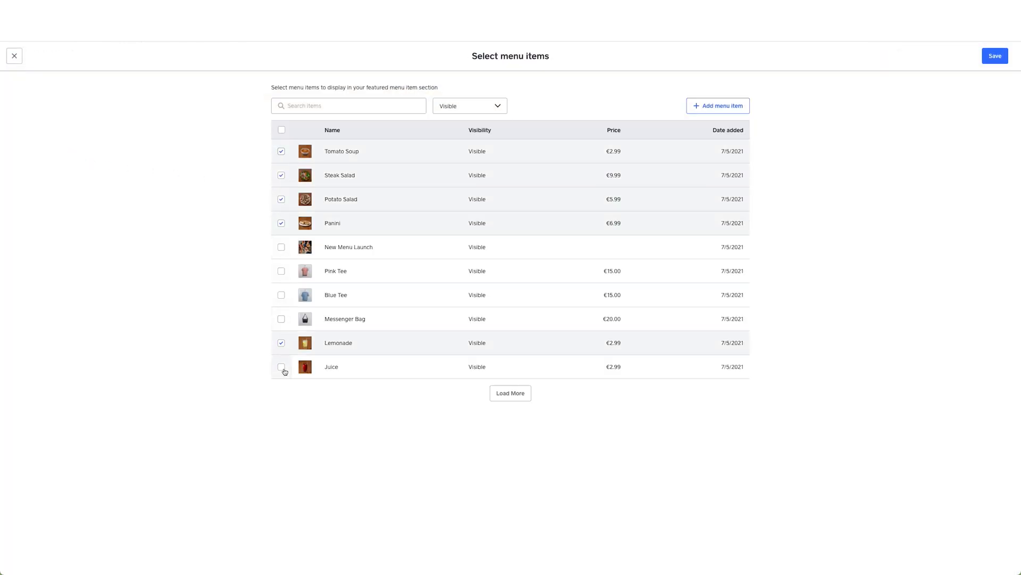
pyautogui.click(995, 55)
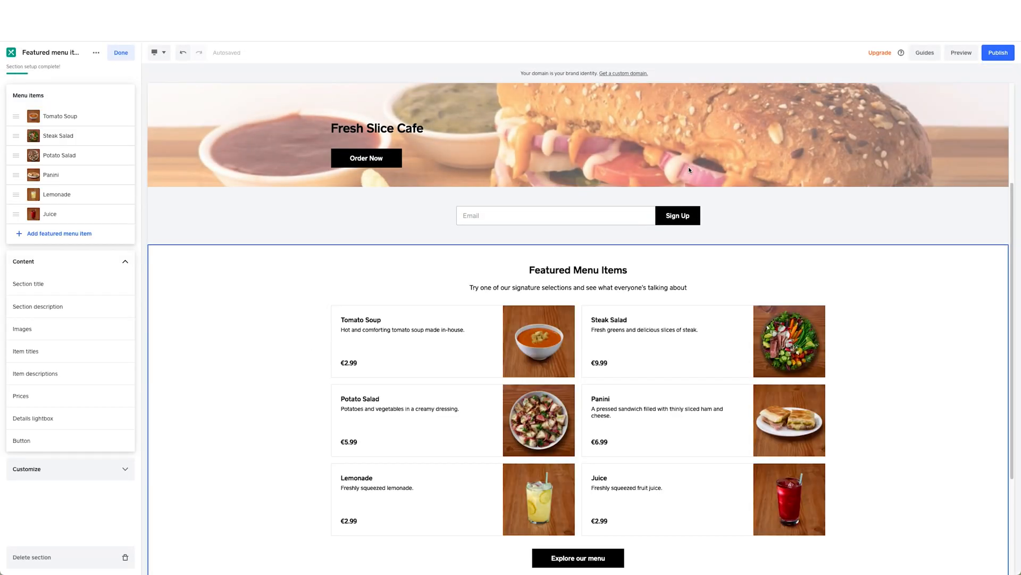
pyautogui.click(121, 52)
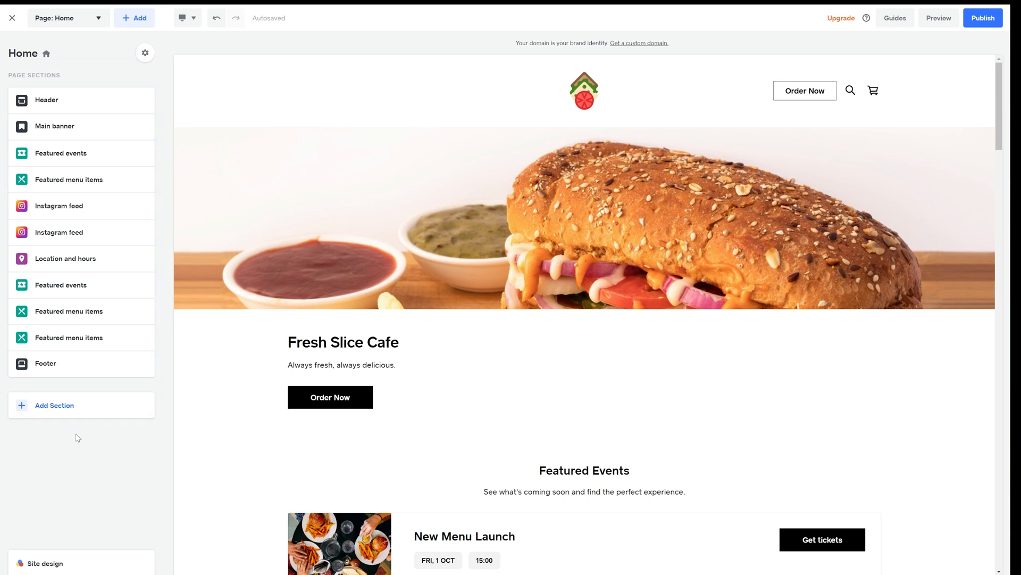
# - Add an Instagram feed section to the Home page
pyautogui.click(54, 404)
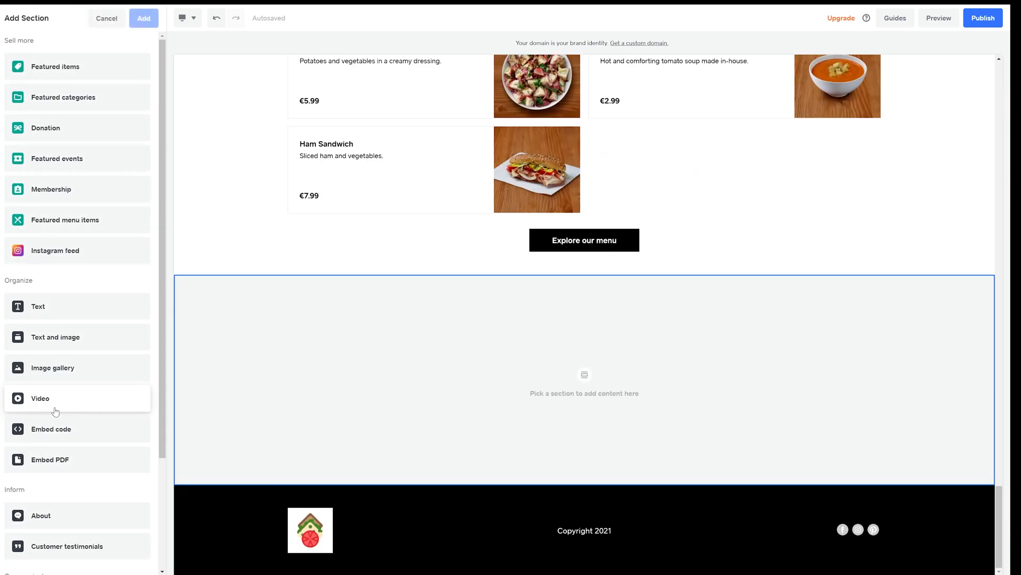
pyautogui.moveTo(108, 289)
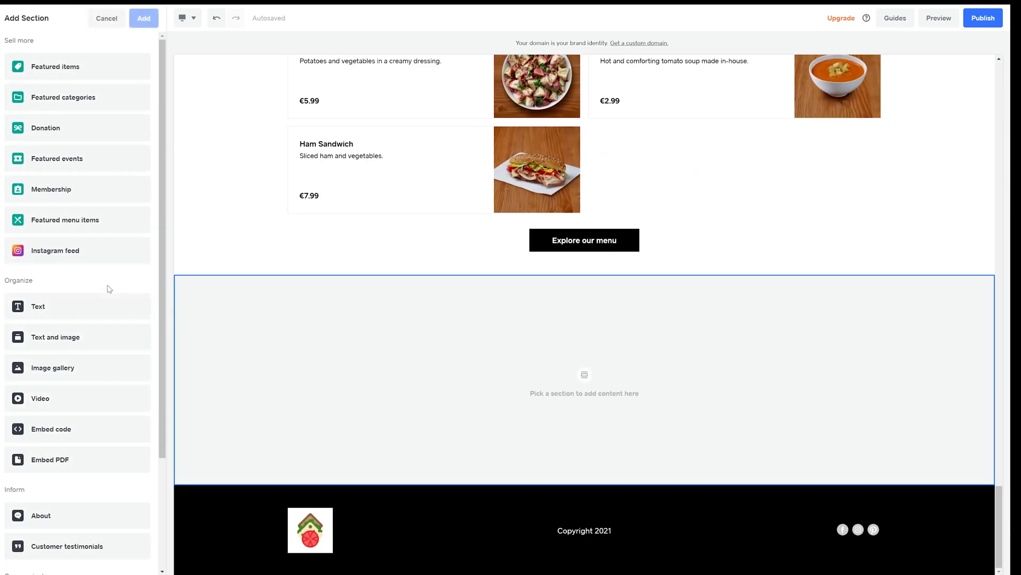
pyautogui.moveTo(88, 279)
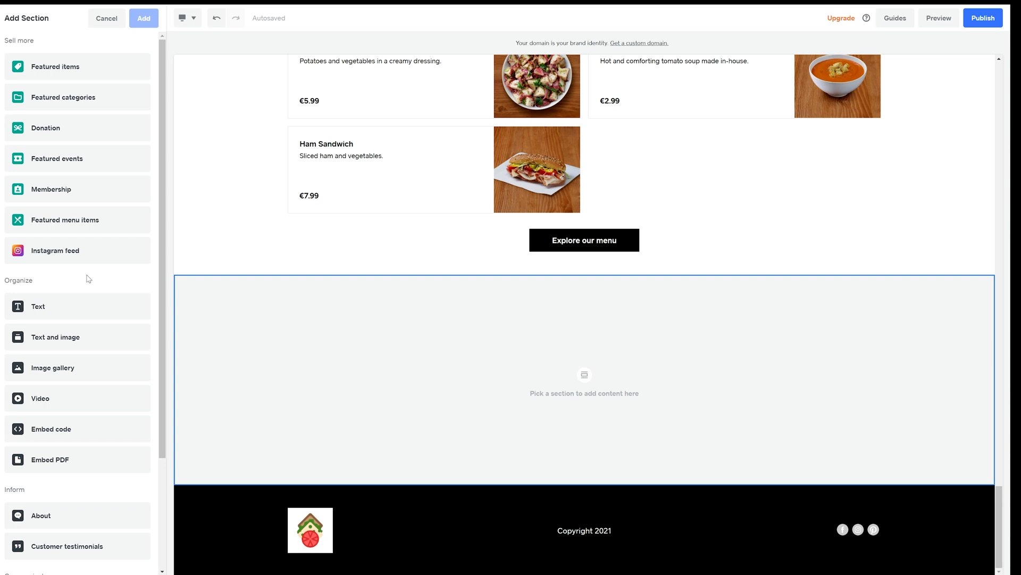
pyautogui.moveTo(66, 260)
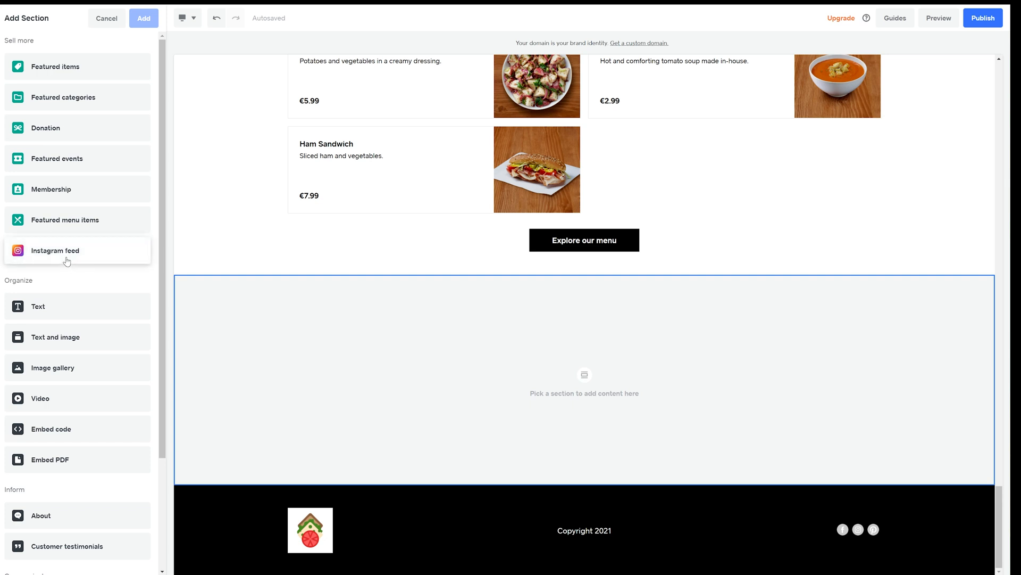
pyautogui.click(144, 18)
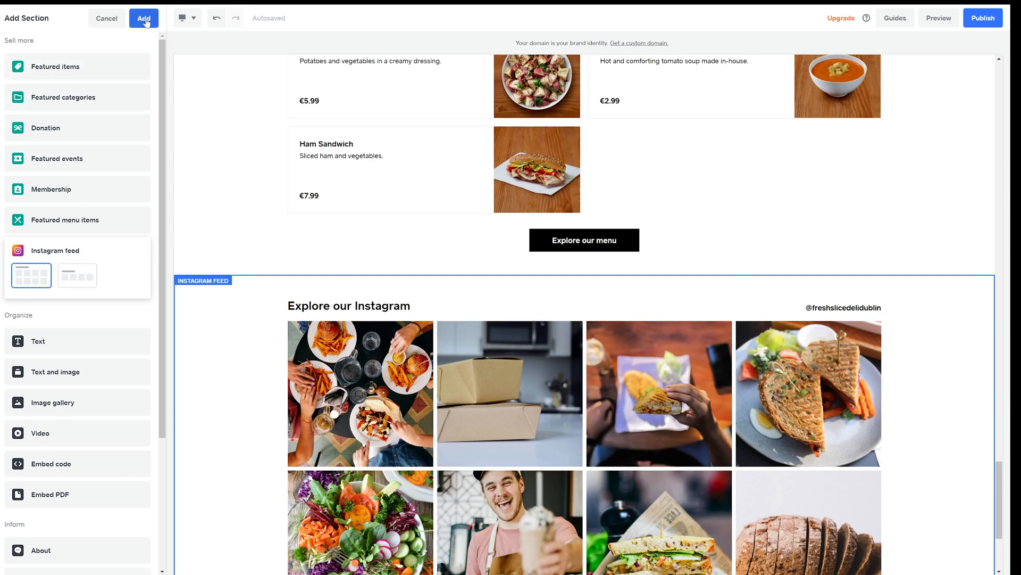
pyautogui.click(143, 17)
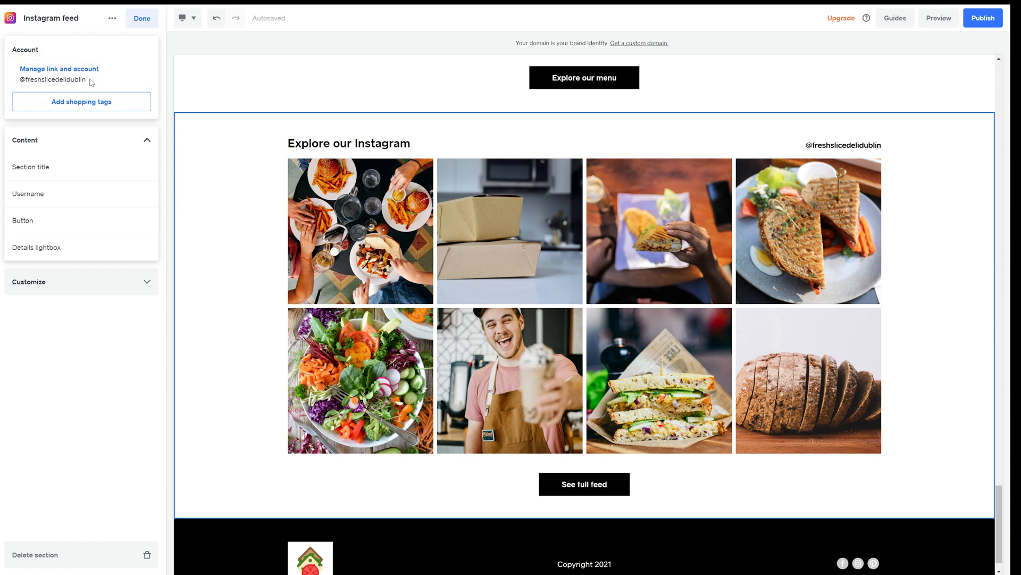
pyautogui.moveTo(81, 101)
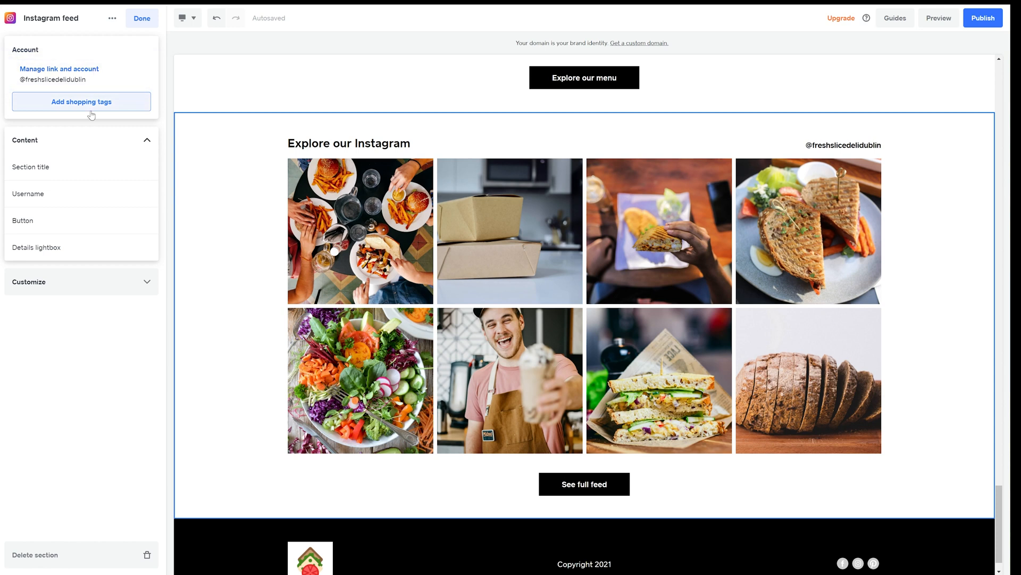
# - Set the Instagram feed to 3 columns, trying black before keeping Default colours
pyautogui.click(31, 167)
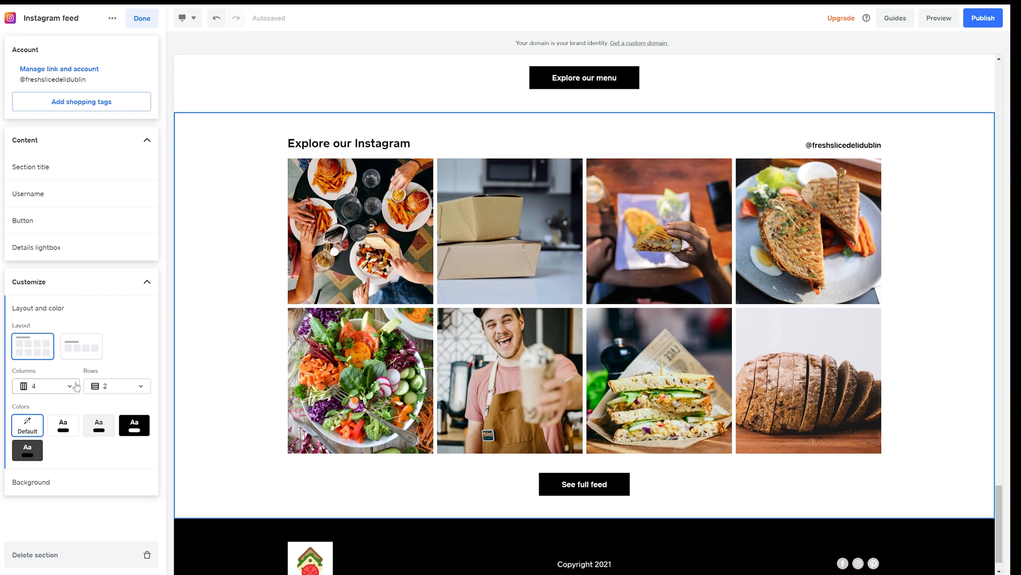
pyautogui.click(46, 386)
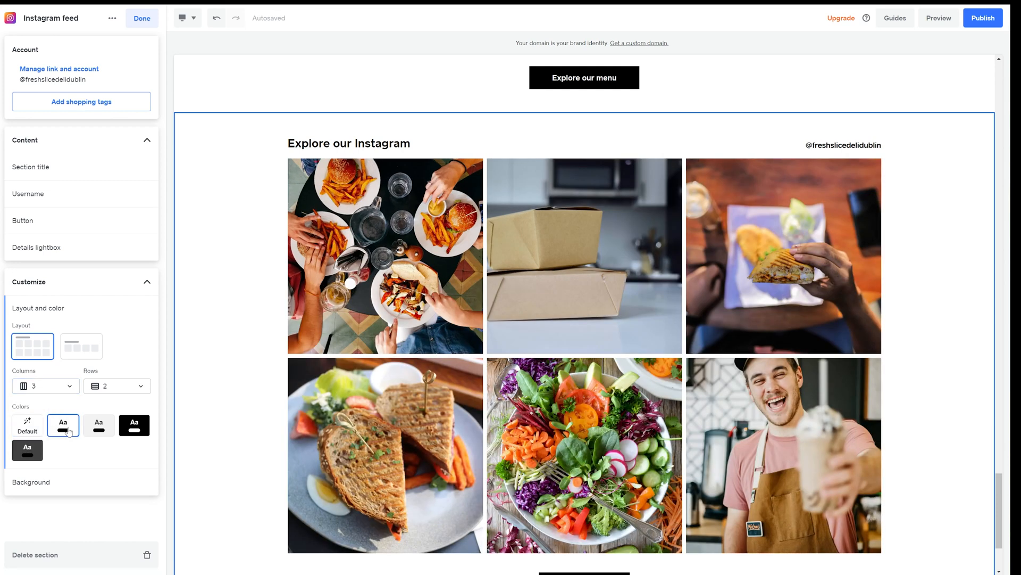
pyautogui.click(134, 425)
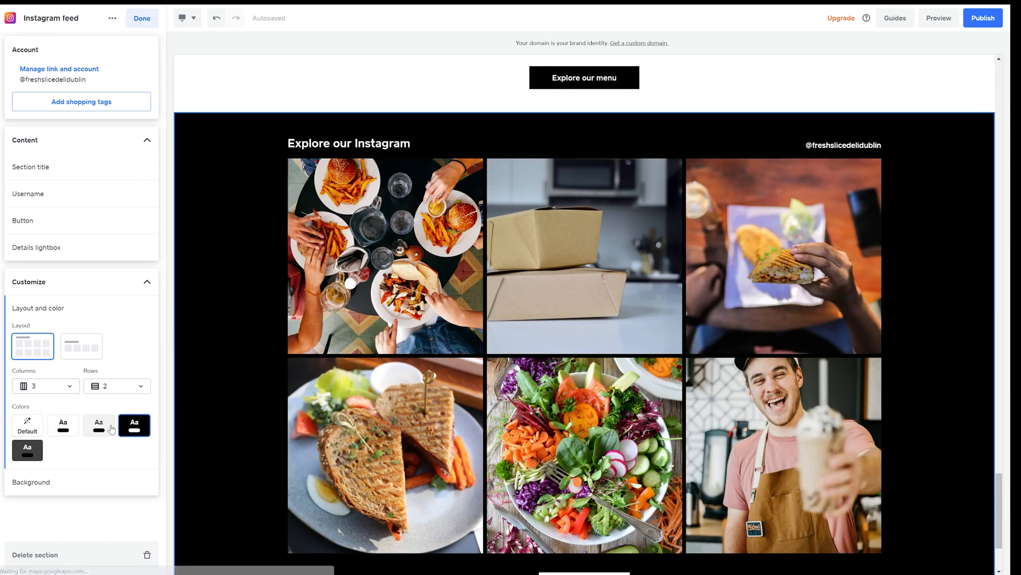
pyautogui.click(27, 424)
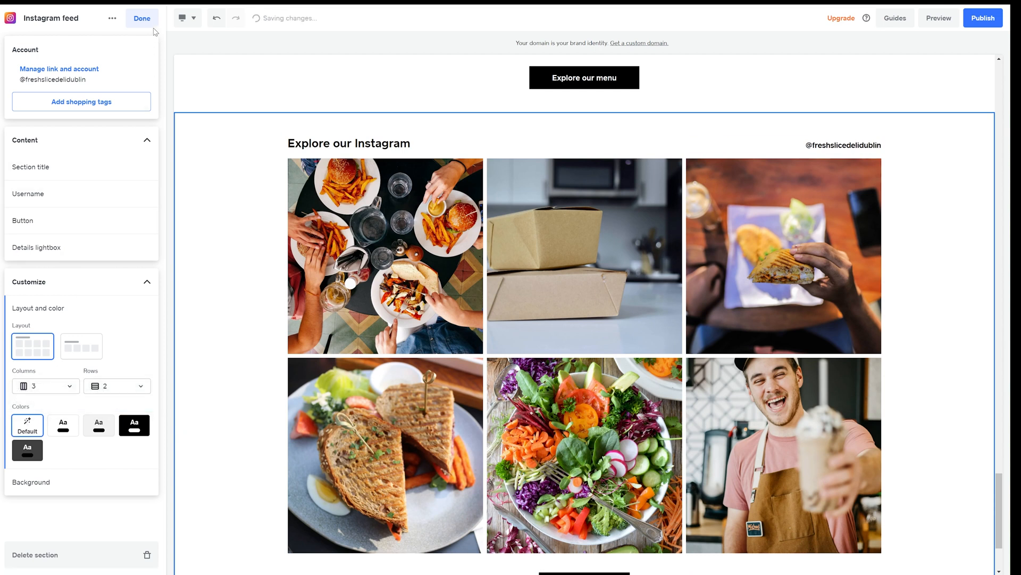
pyautogui.click(142, 18)
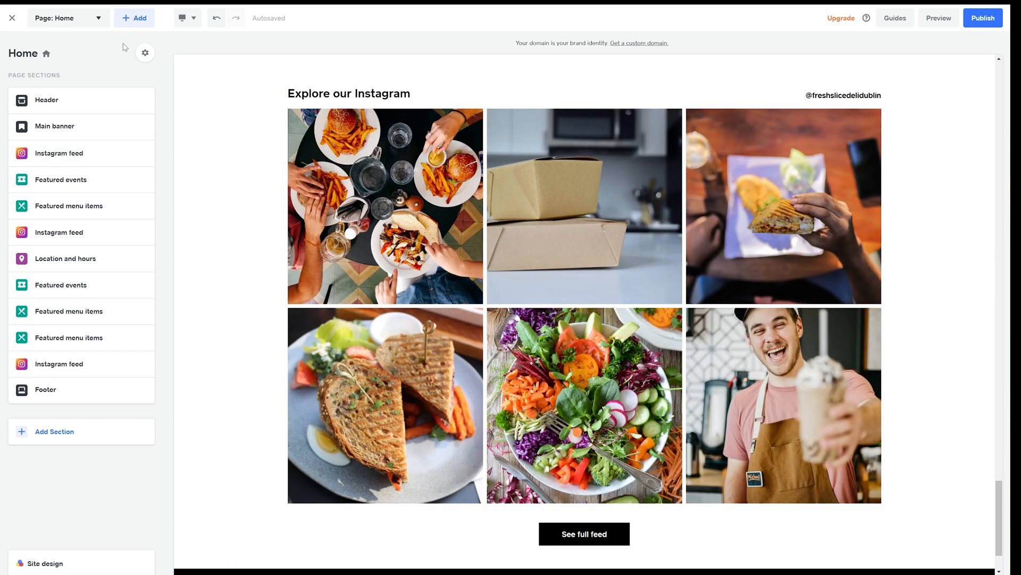
pyautogui.moveTo(122, 58)
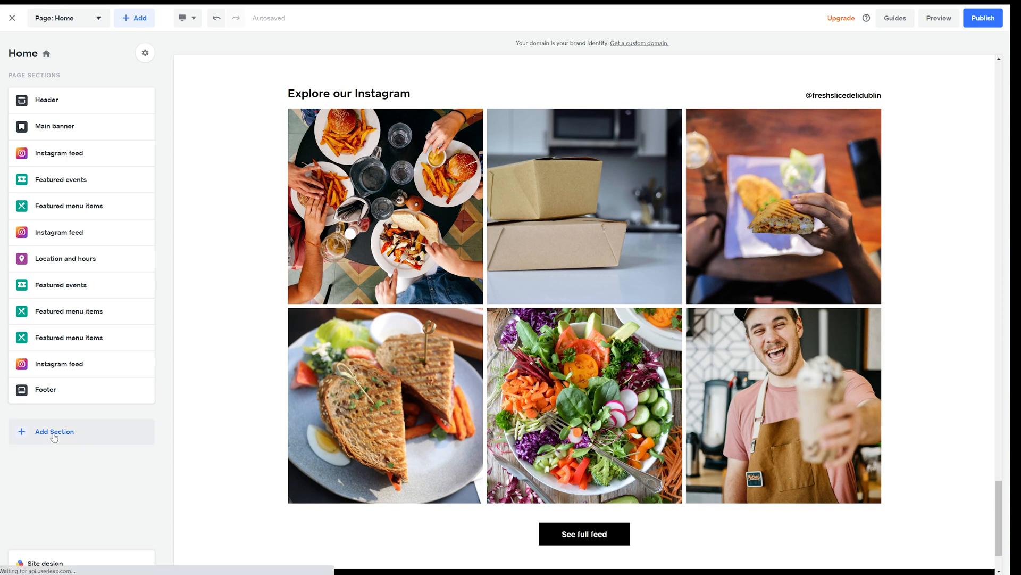
# - Add a Location and hours section with map and Hours, then open location details
pyautogui.click(54, 431)
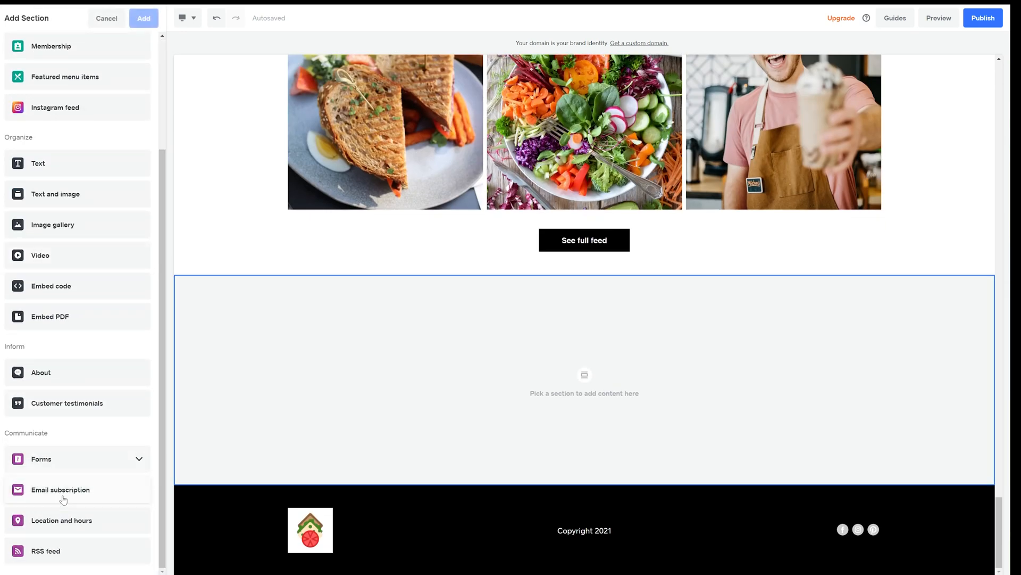
pyautogui.click(61, 520)
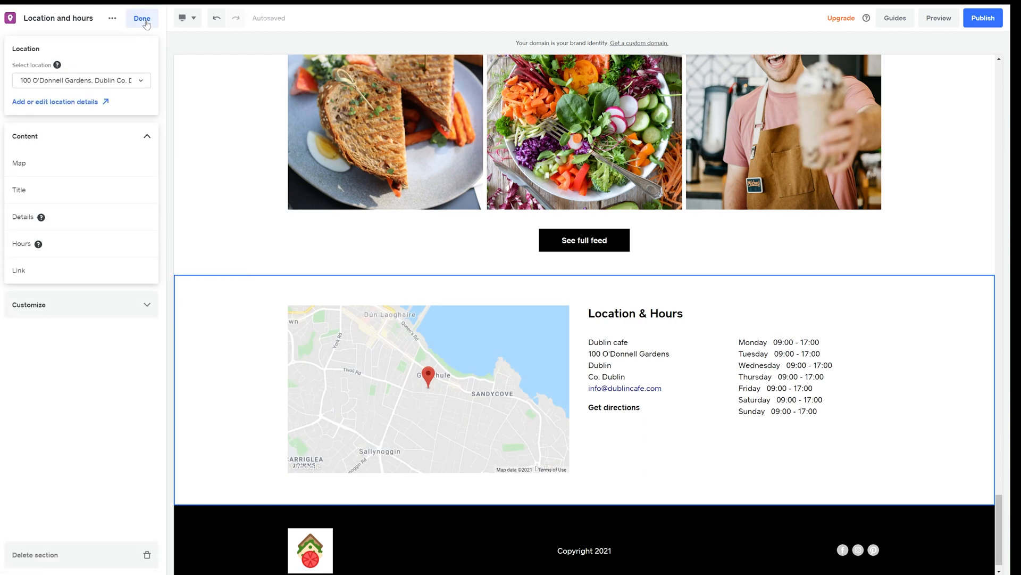
pyautogui.click(629, 353)
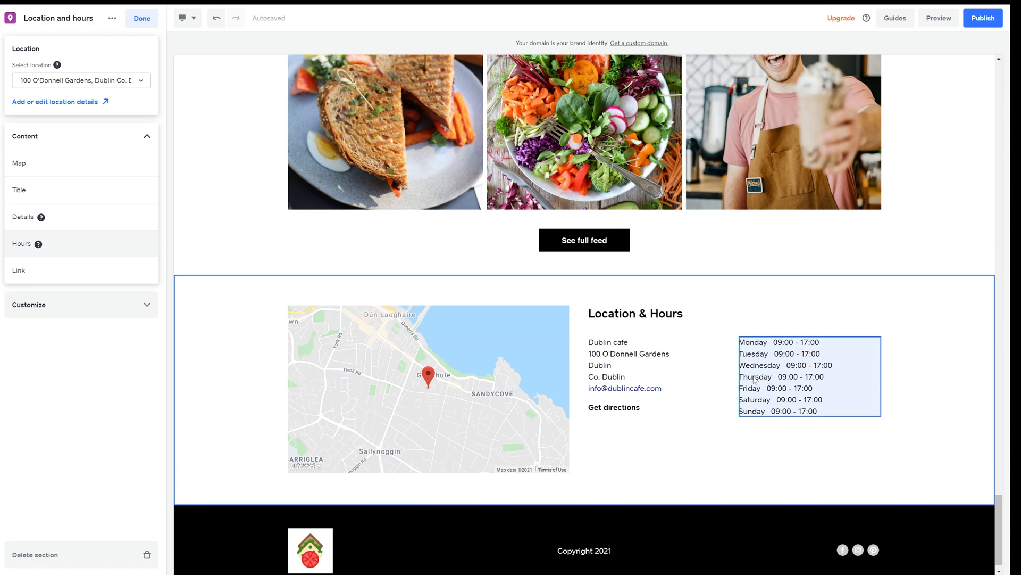
pyautogui.click(658, 365)
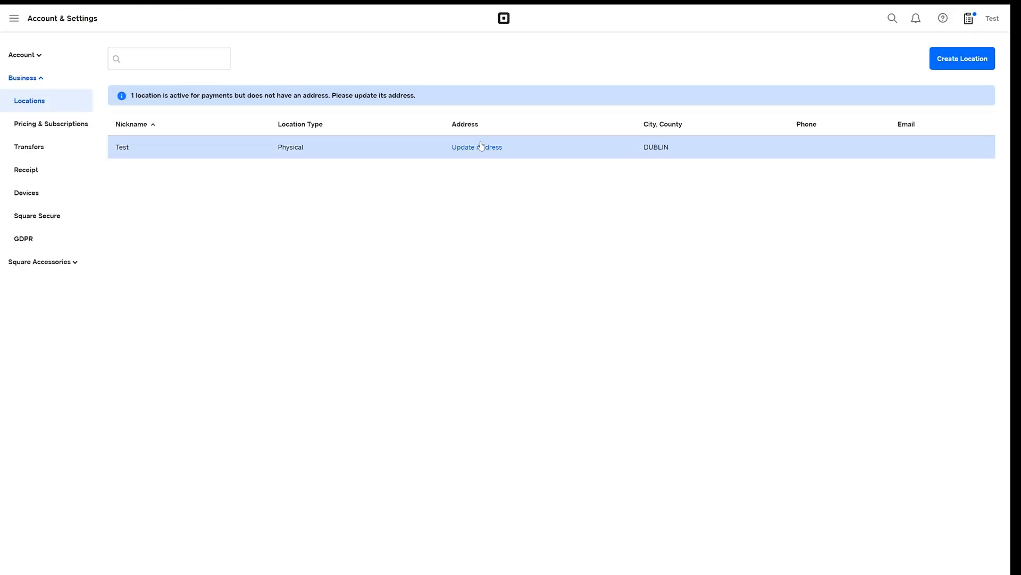
# - Review the Test location's address in the Location Details form
pyautogui.click(476, 147)
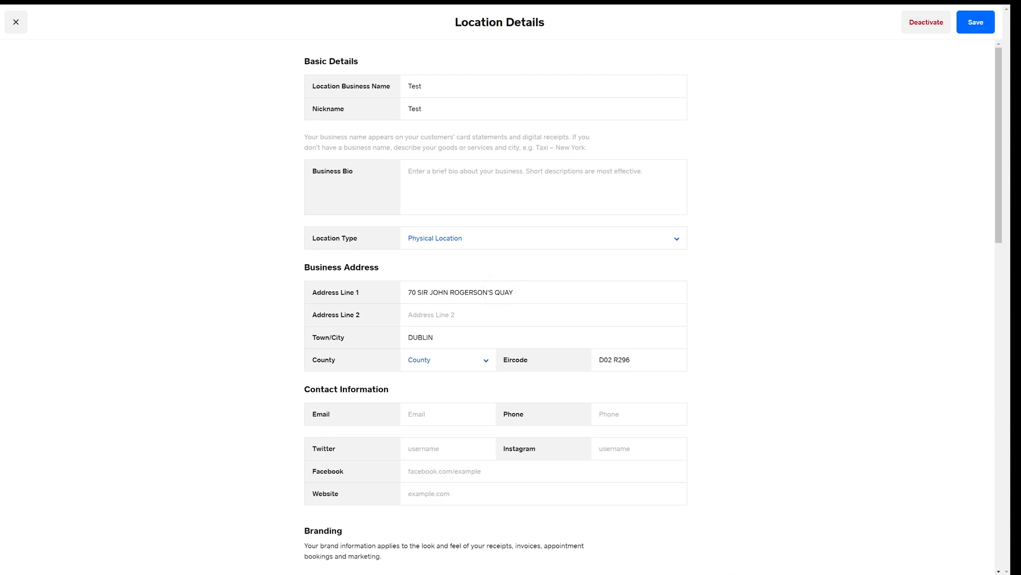
pyautogui.scroll(-3)
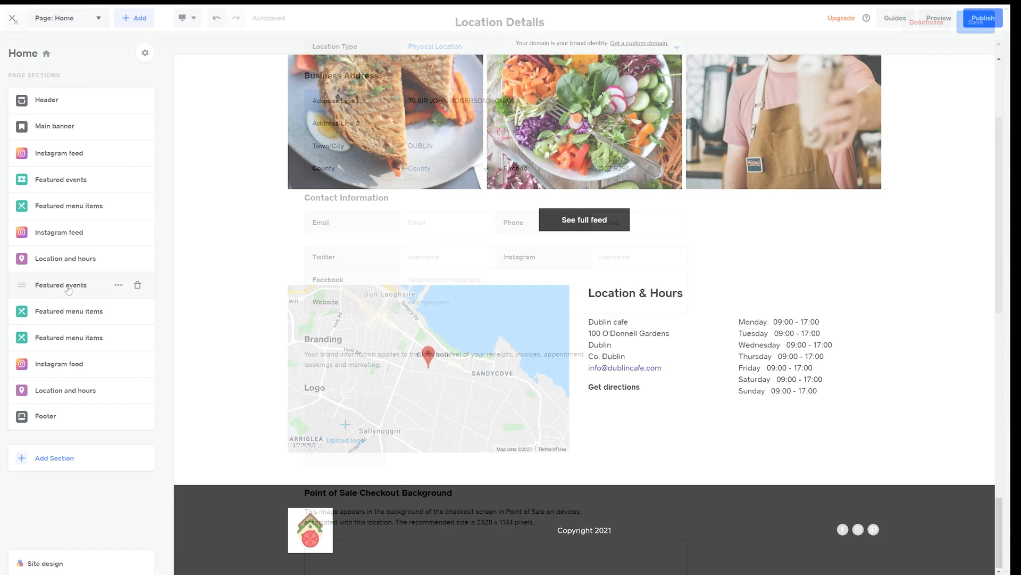
# - Add a first-layout Featured events section showing New Menu Launch below Location & Hours
pyautogui.click(54, 457)
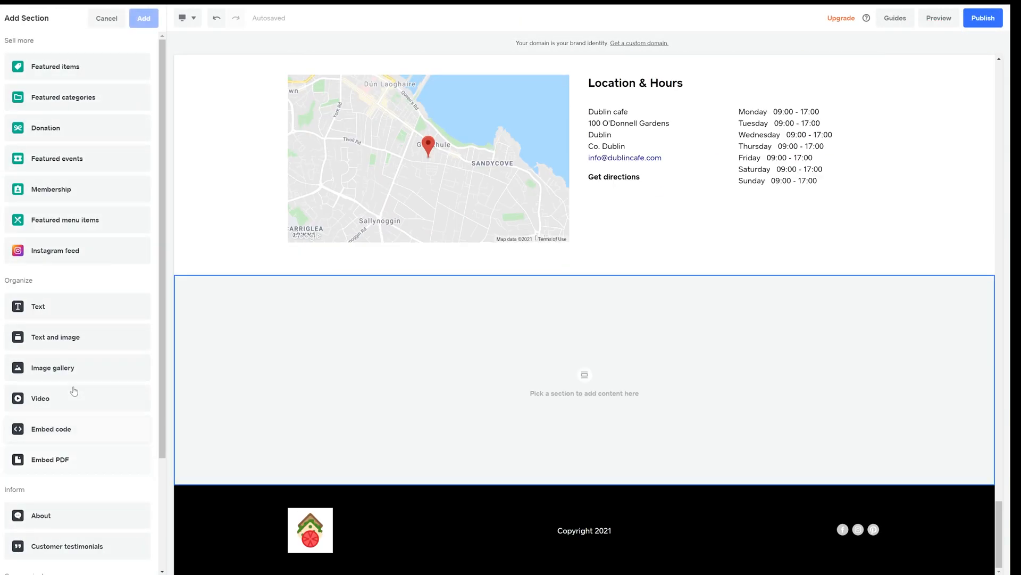
pyautogui.click(56, 158)
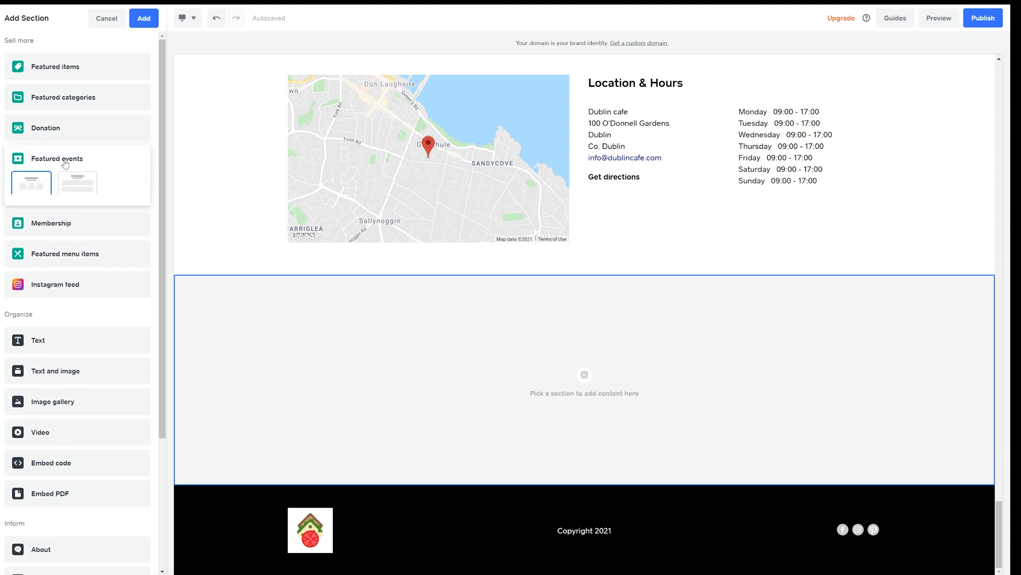
pyautogui.click(143, 17)
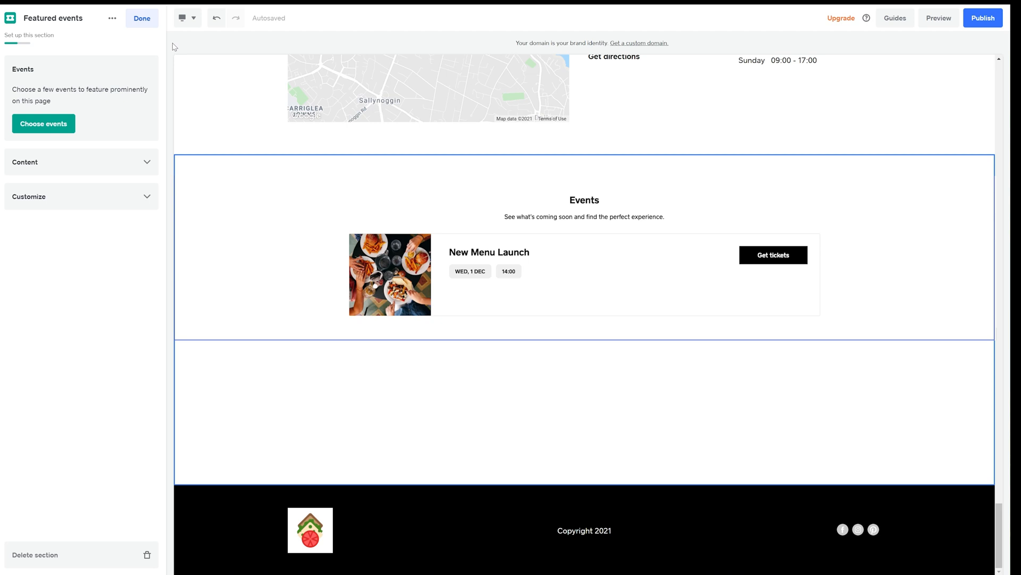
pyautogui.click(142, 18)
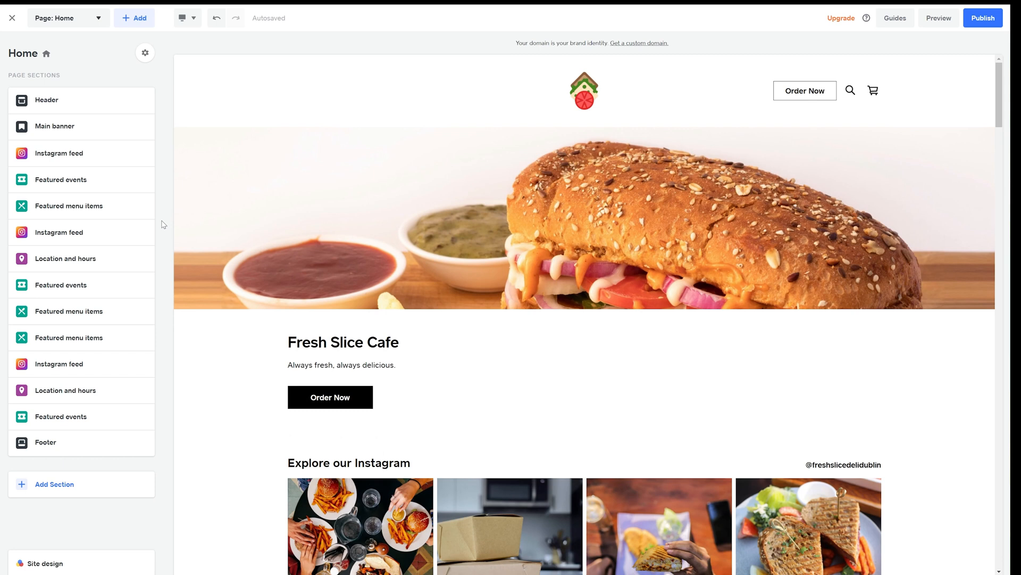
pyautogui.click(12, 17)
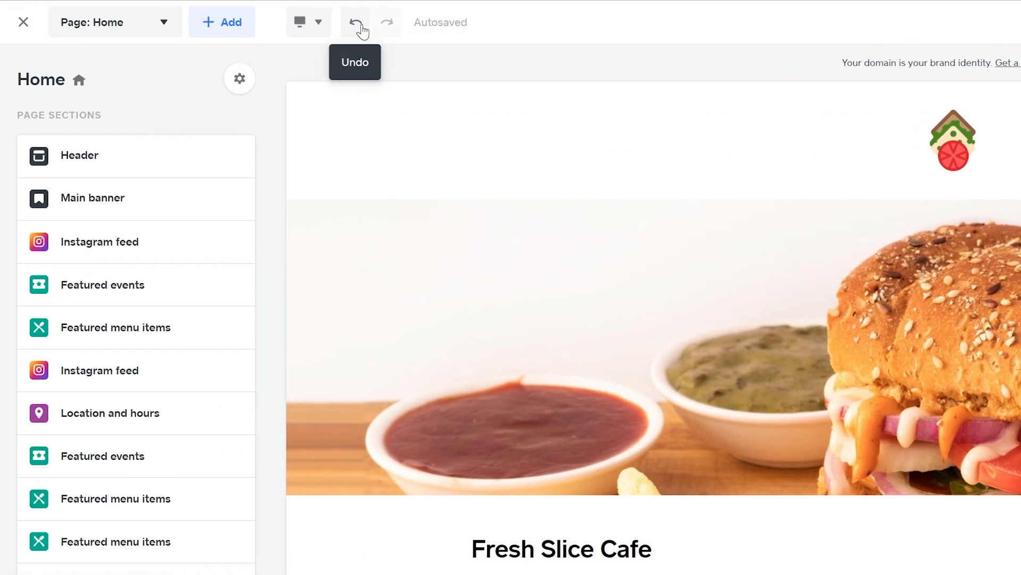
pyautogui.click(23, 22)
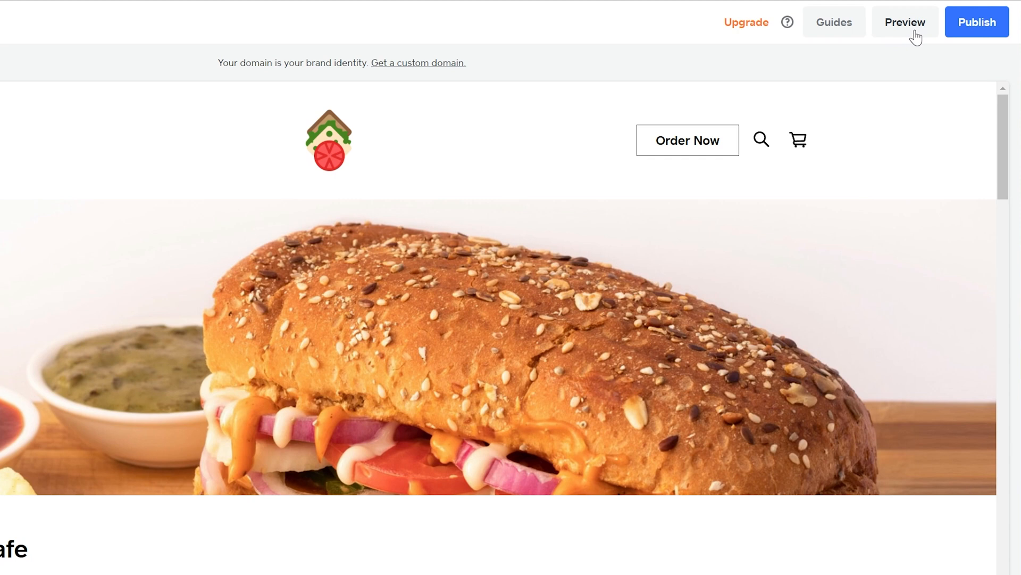
pyautogui.click(905, 21)
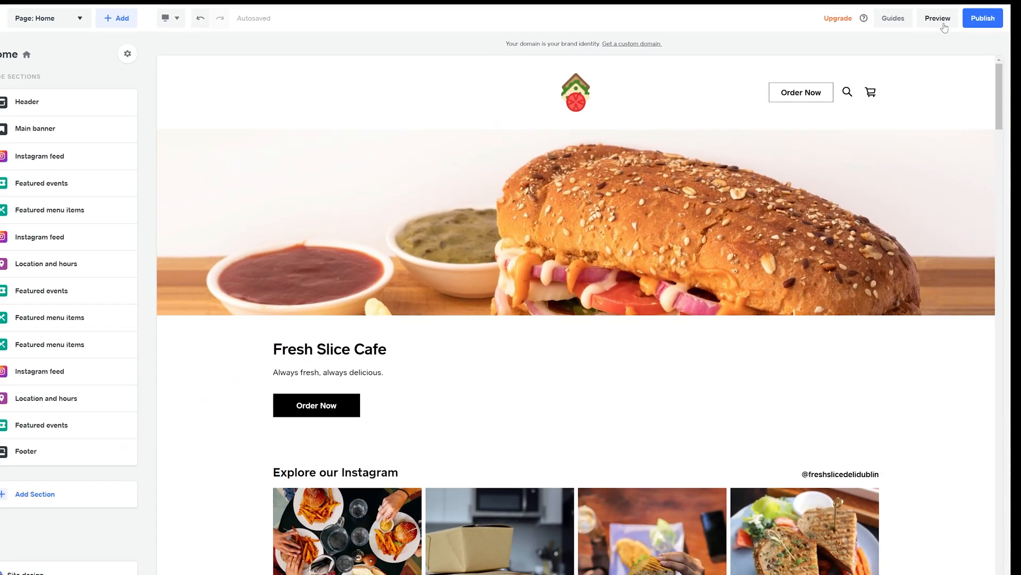